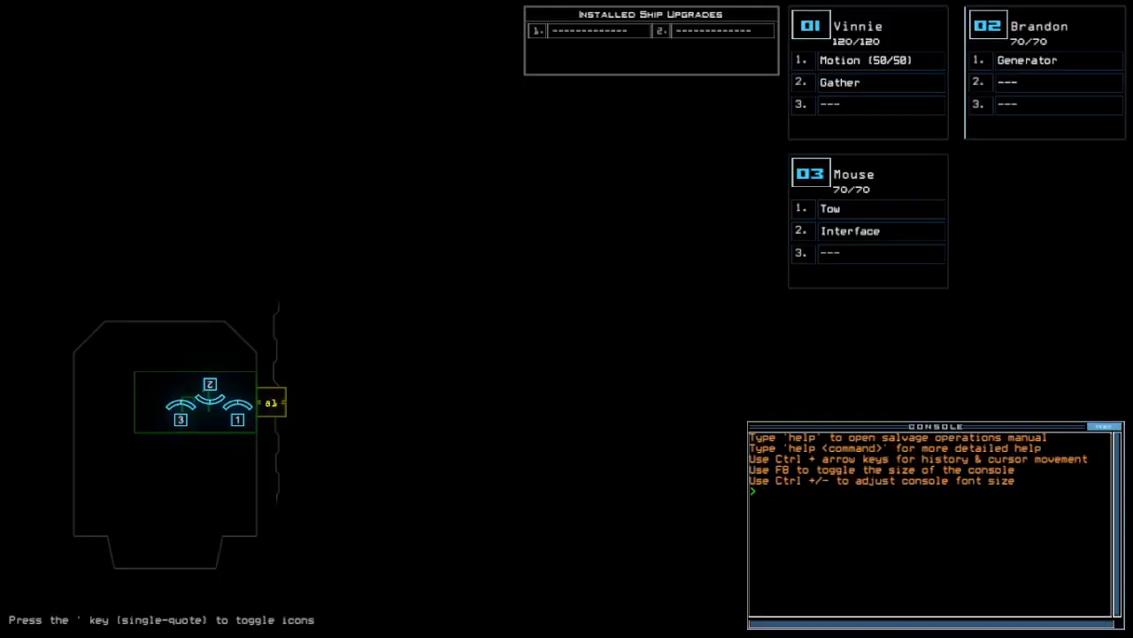
Step: Check the derelict's status and swap upgrades so Mouse carries Motion, Interface and Gather
key(Escape)
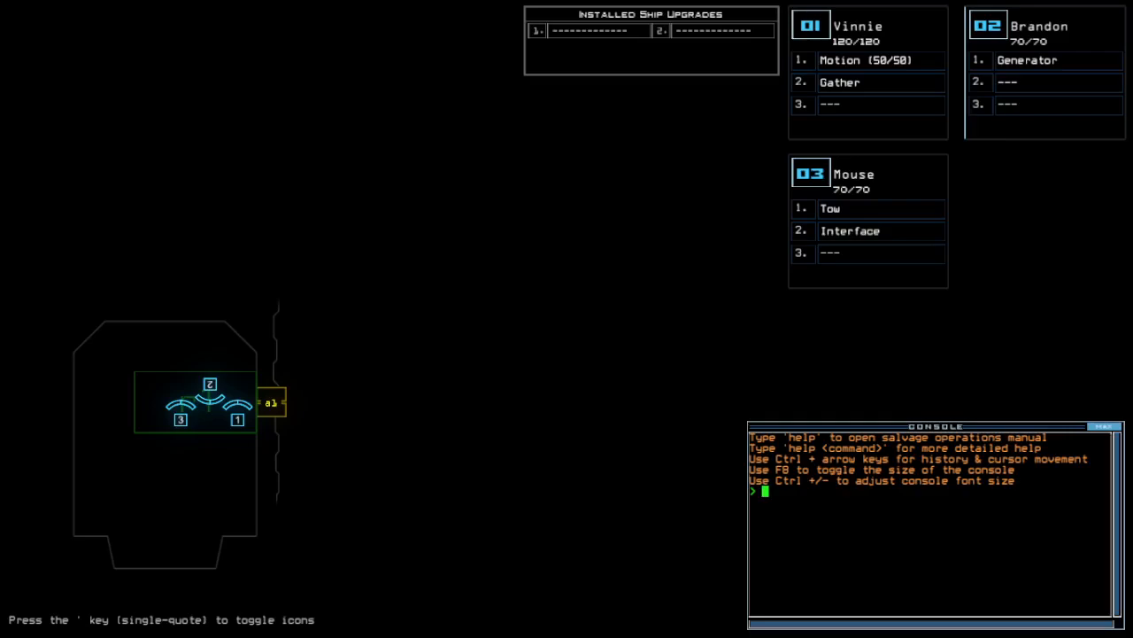
text(status)
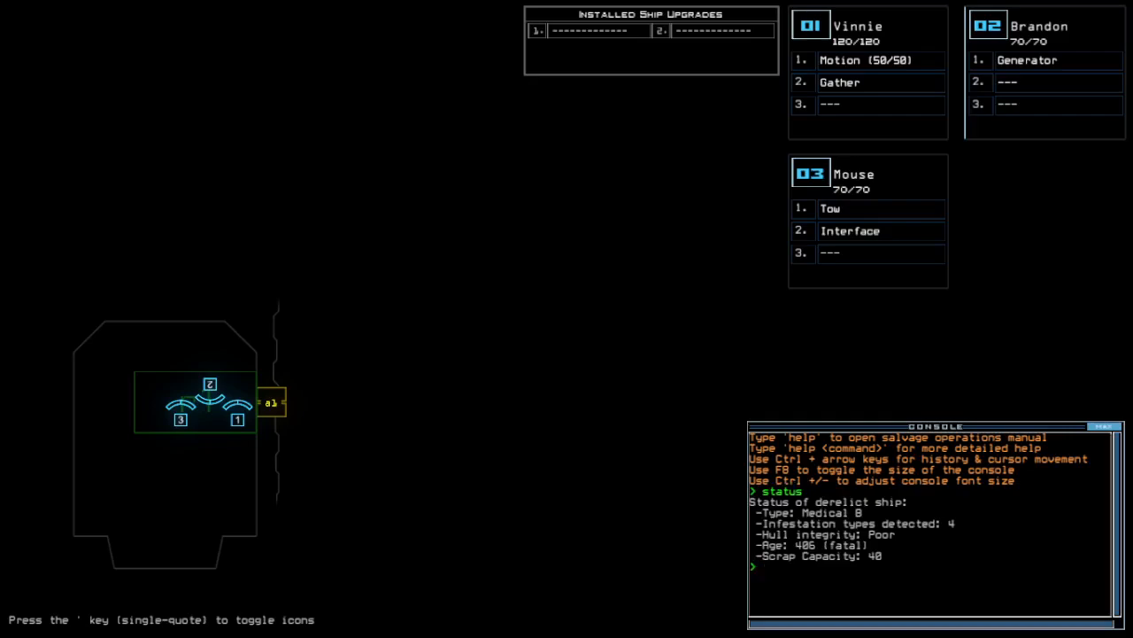
text(swap)
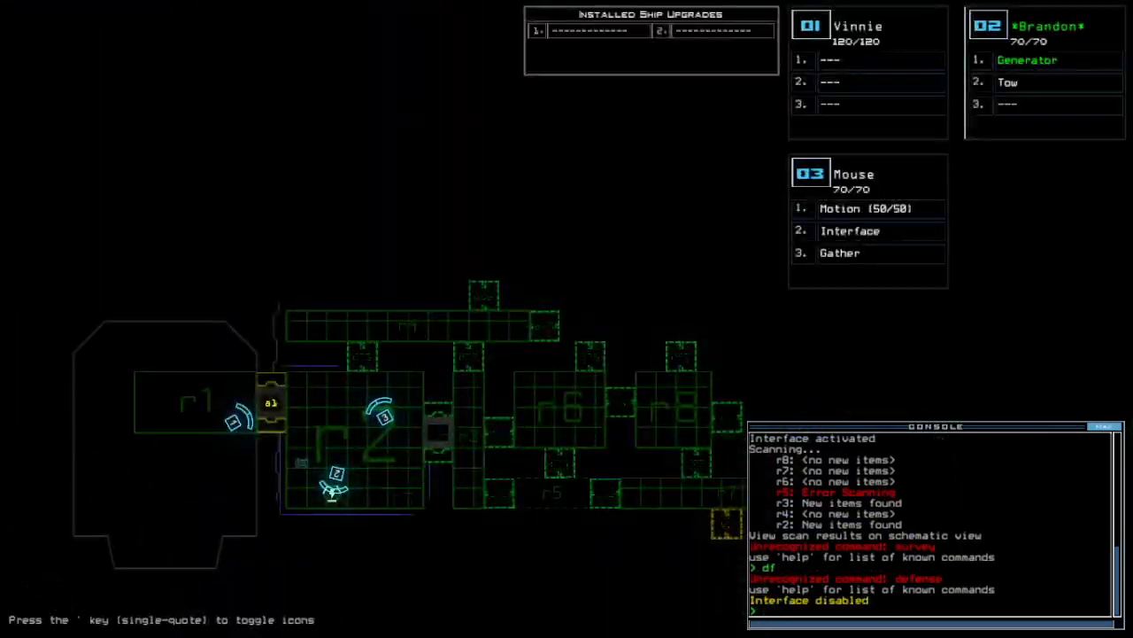
text(motion)
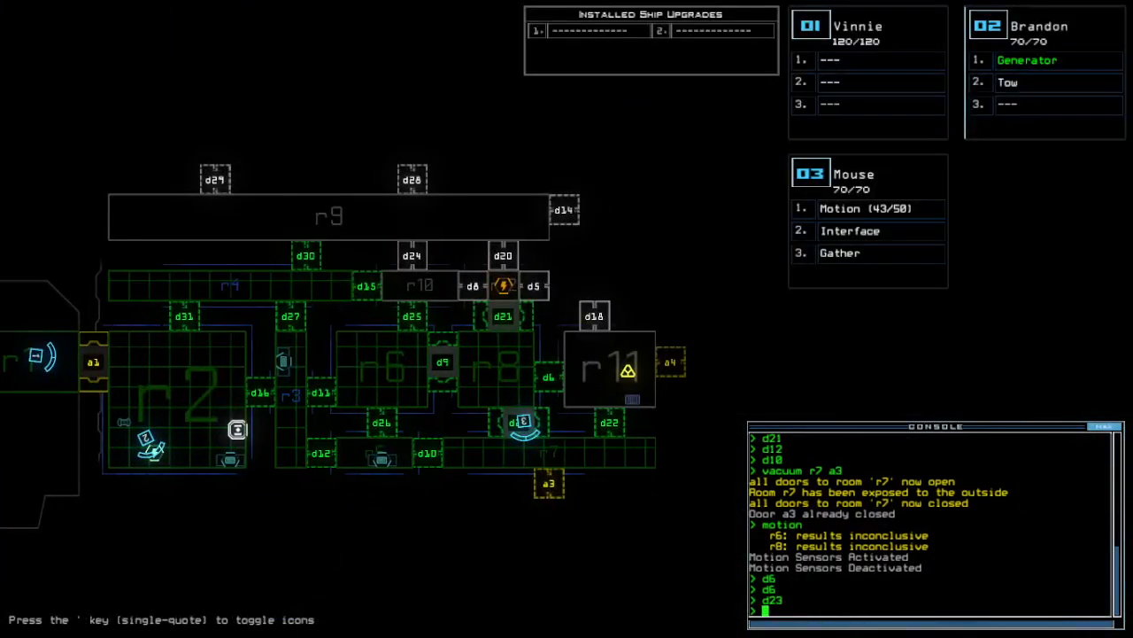
Step: Toggle door d5 with the d5 command
text(d5)
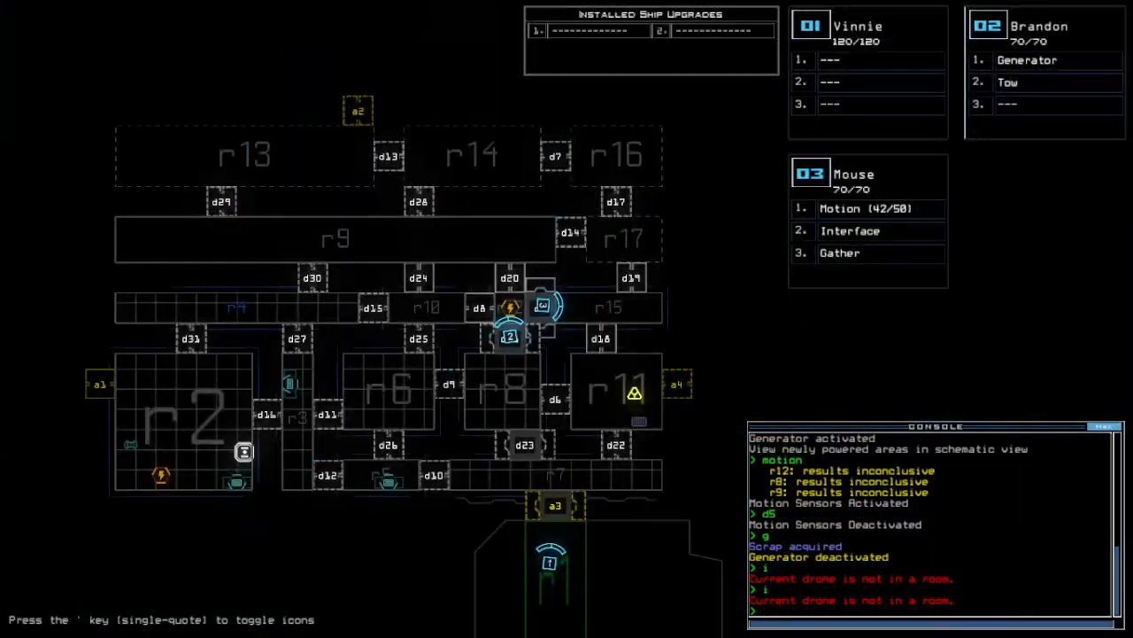
text(f r)
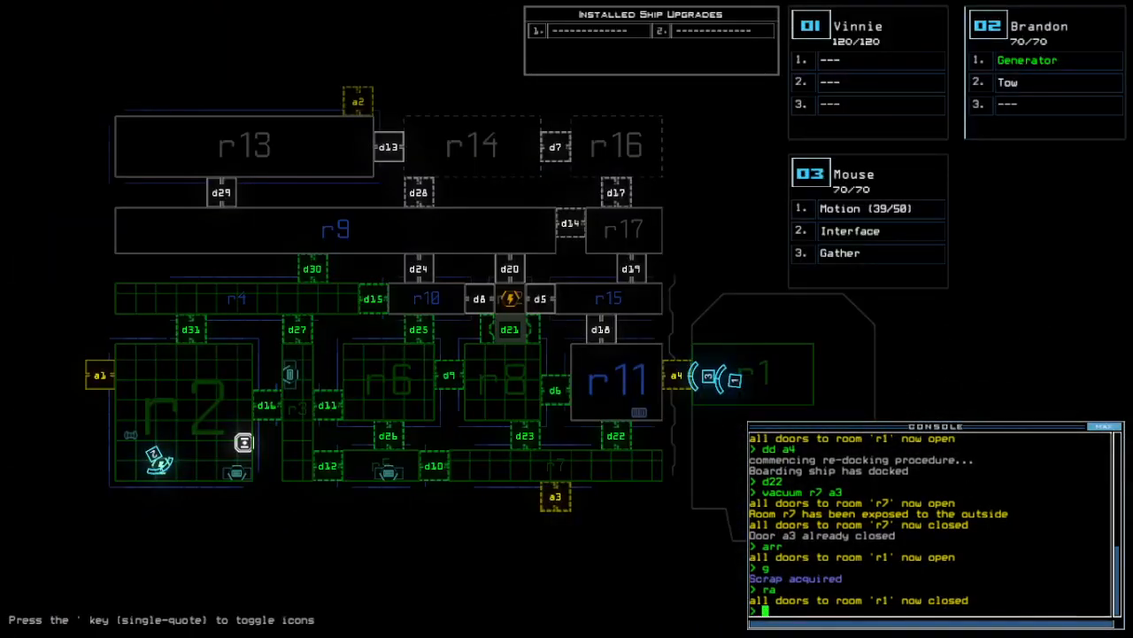
Step: Toggle door d23 with the d23 command
text(d23)
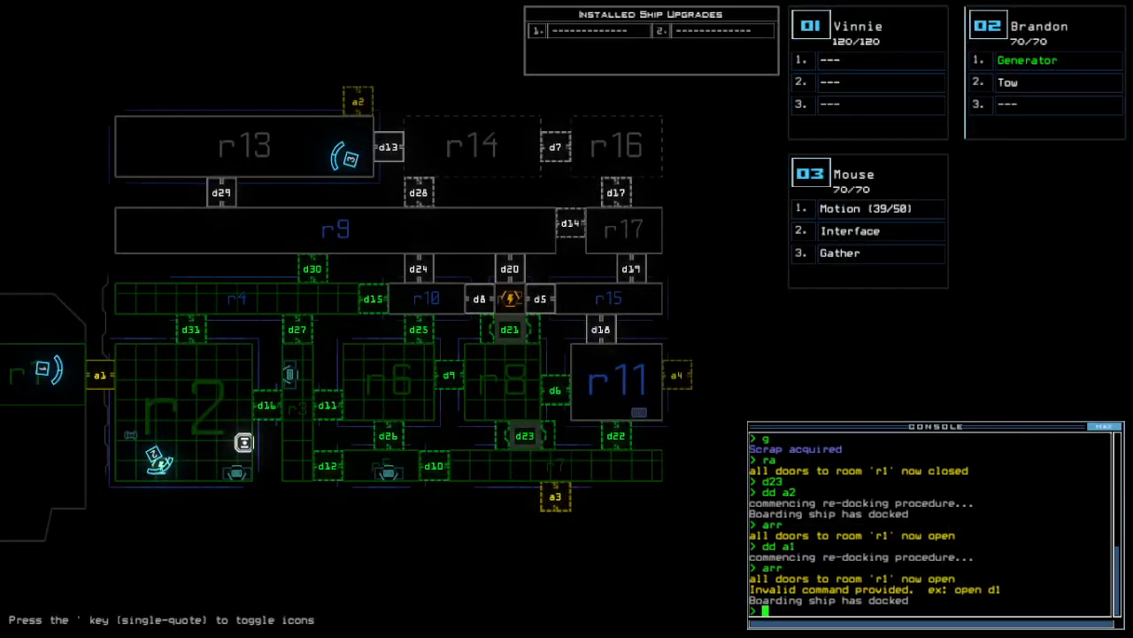
Step: Toggle door d30 and send the drones onward to room r9
text(d30)
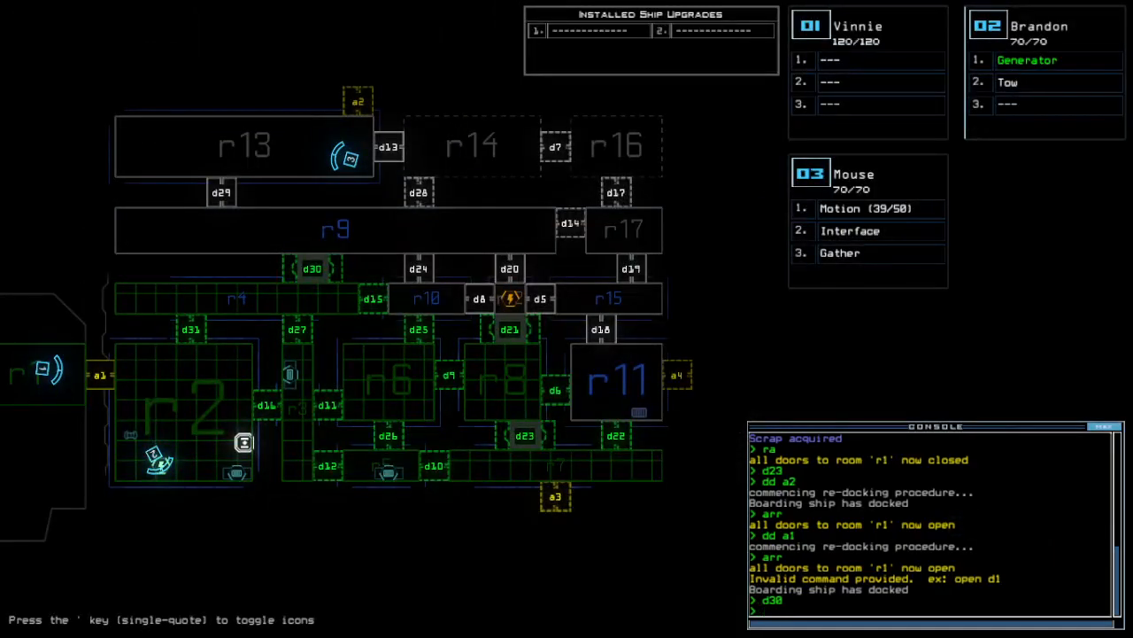
mouse_move(852, 131)
text(f r4)
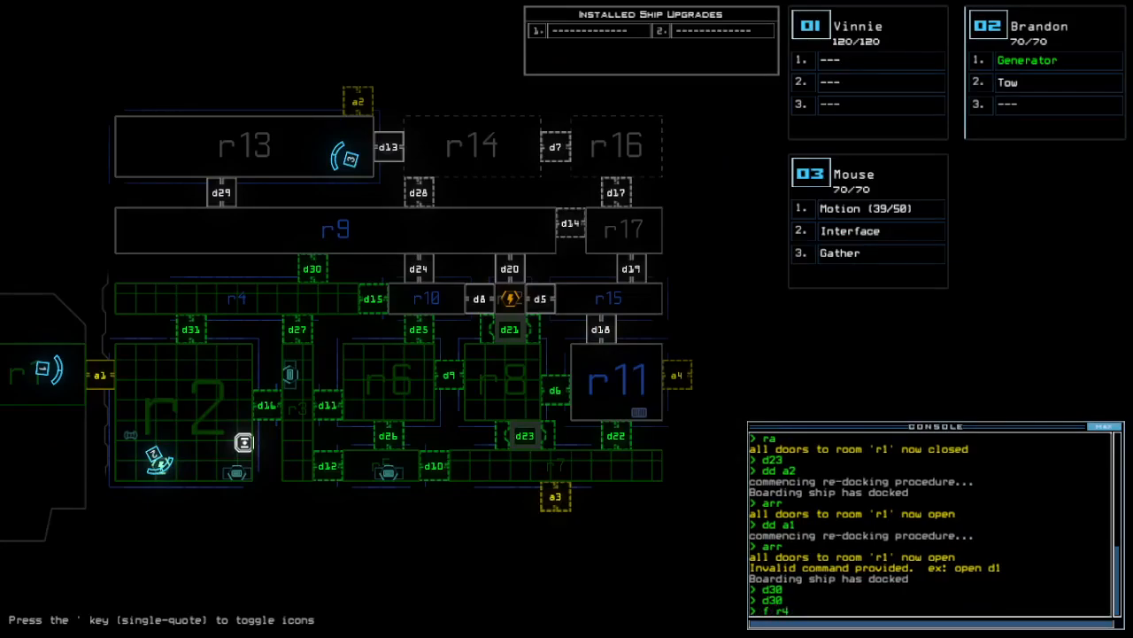
text(f r9)
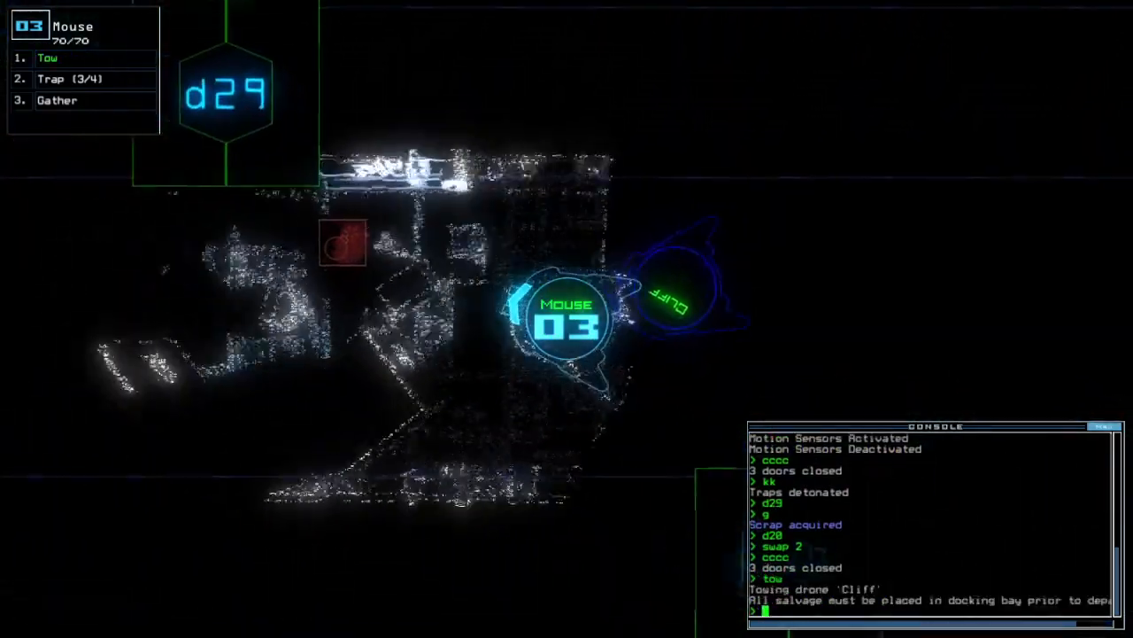
Step: Toggle the ship schematic view with the apostrophe key
key(')
text(d13)
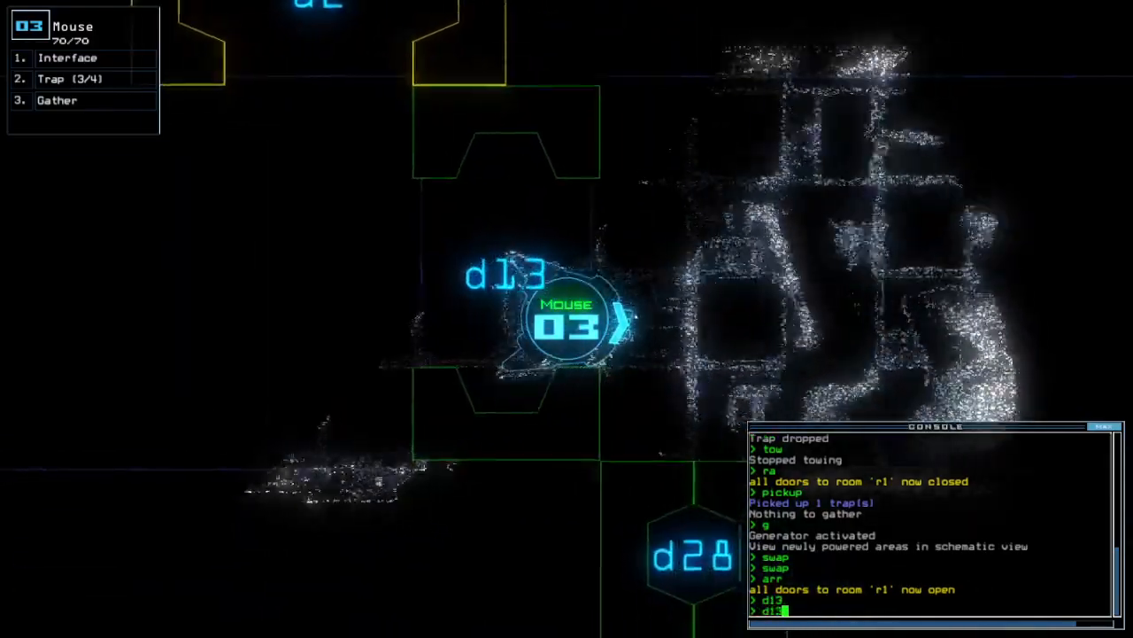
Step: Execute the d13 command to toggle door d13
key(Enter)
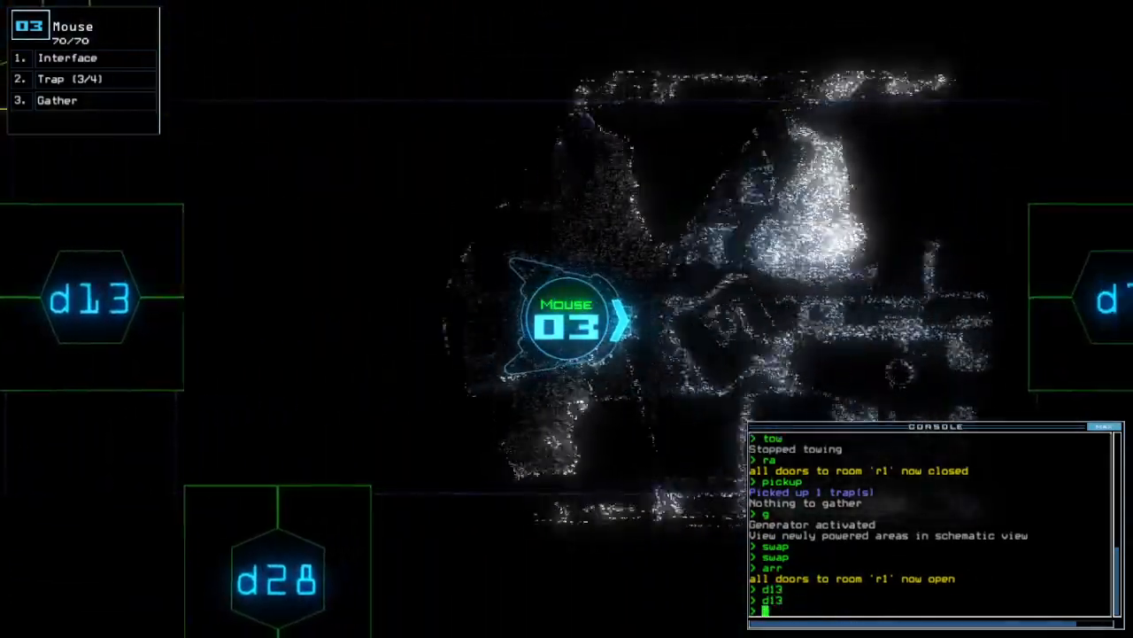
Step: Toggle door d7 and close the doors near the drones with cccc
text(d7)
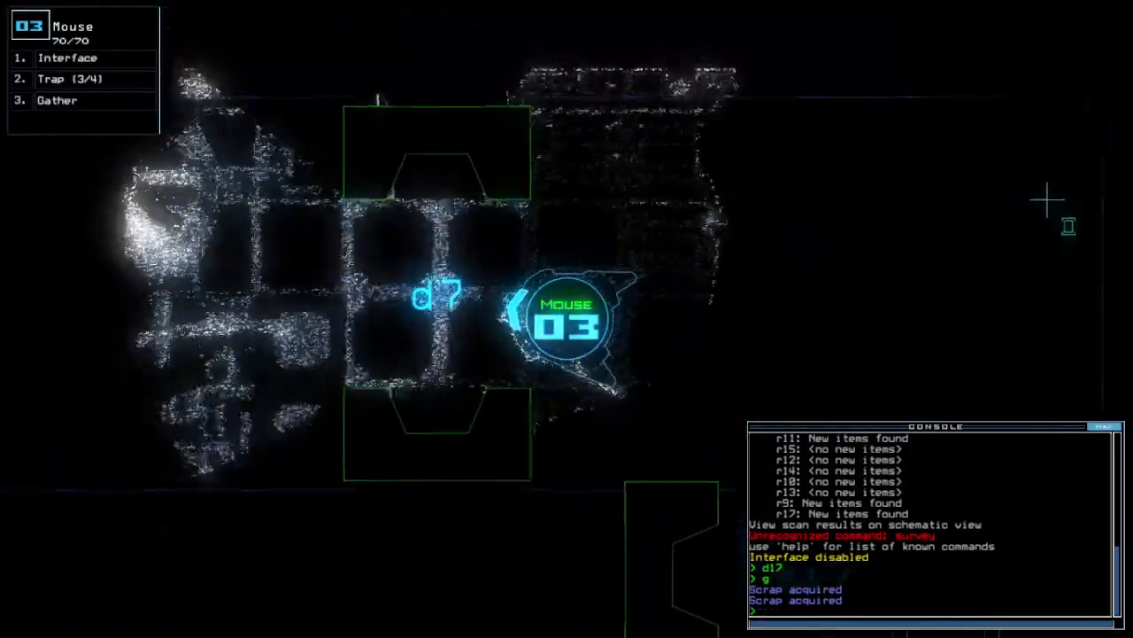
text(cccc)
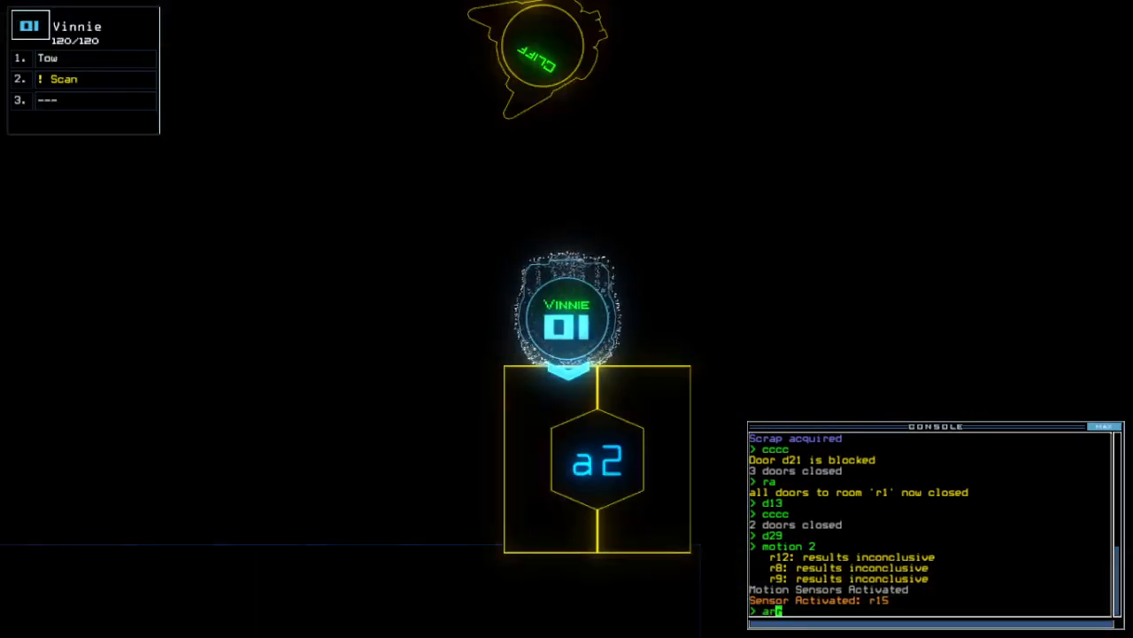
Step: Begin entering arr to open every door leading to room r1
text(arr)
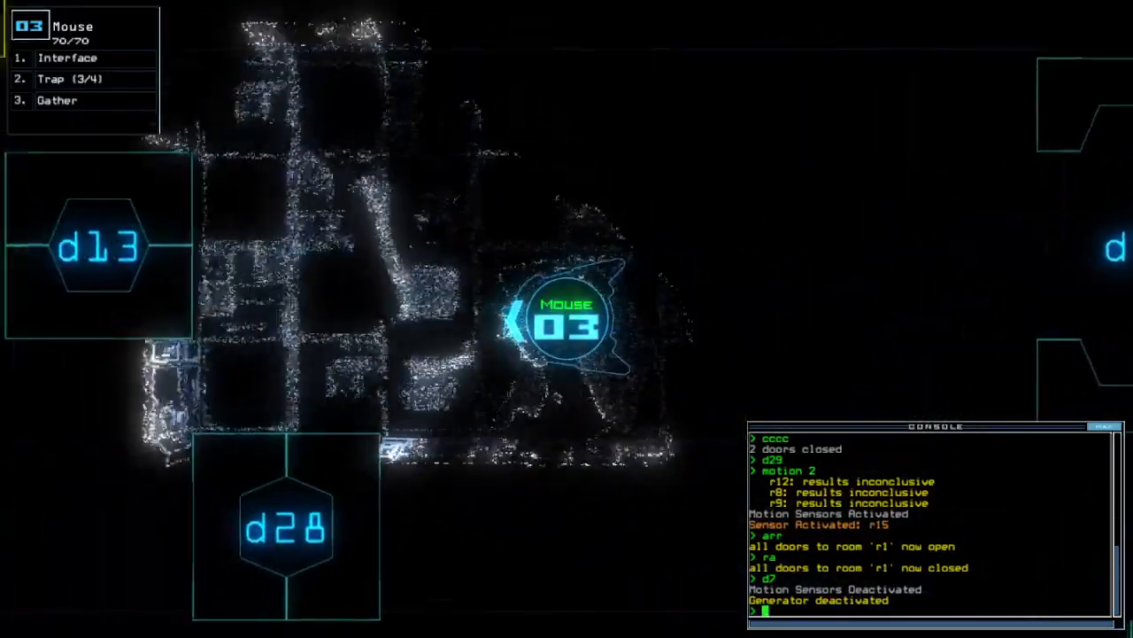
Step: Show the full ship schematic and toggle door d13
key(')
text(c)
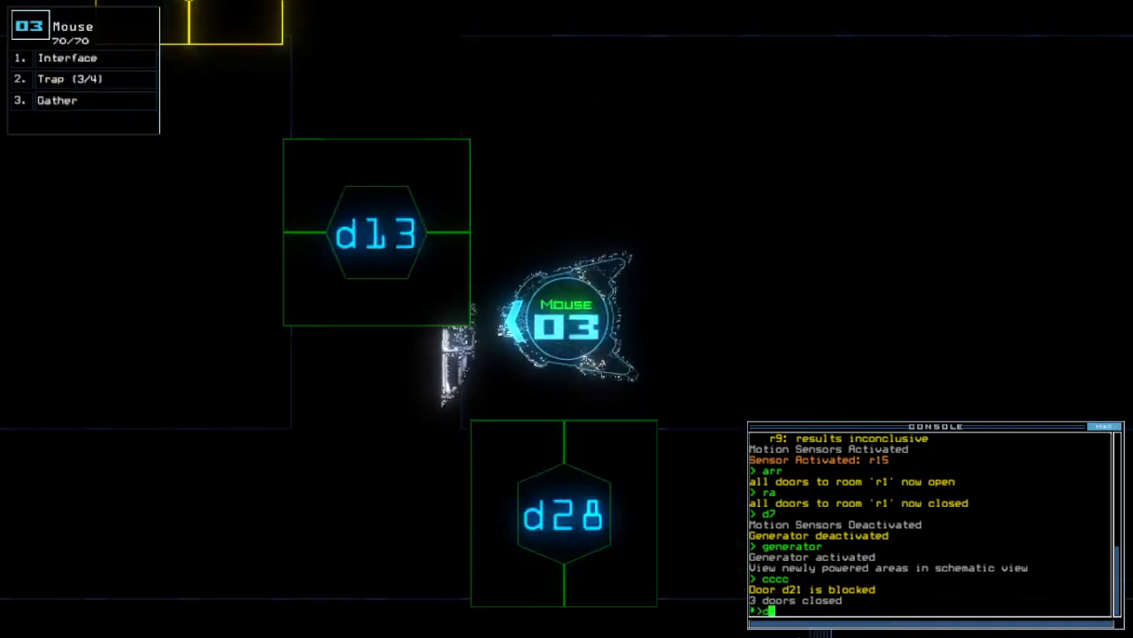
text(d13)
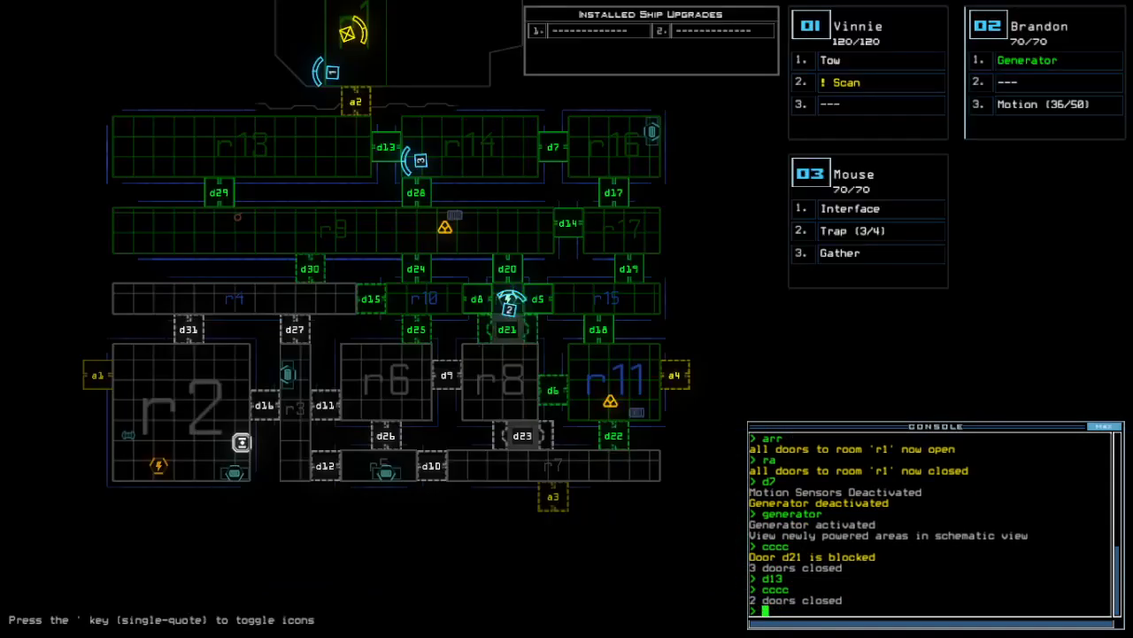
Step: Enter the dd a3 re-dock command and start the arr door-opening command
text(dd_a)
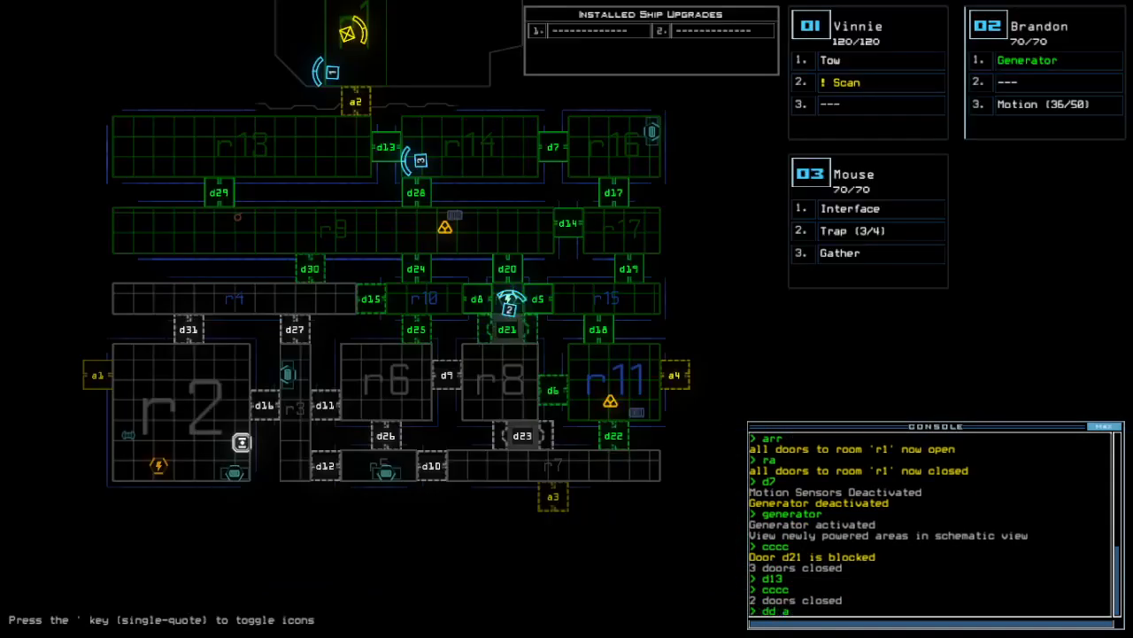
text(dd a3)
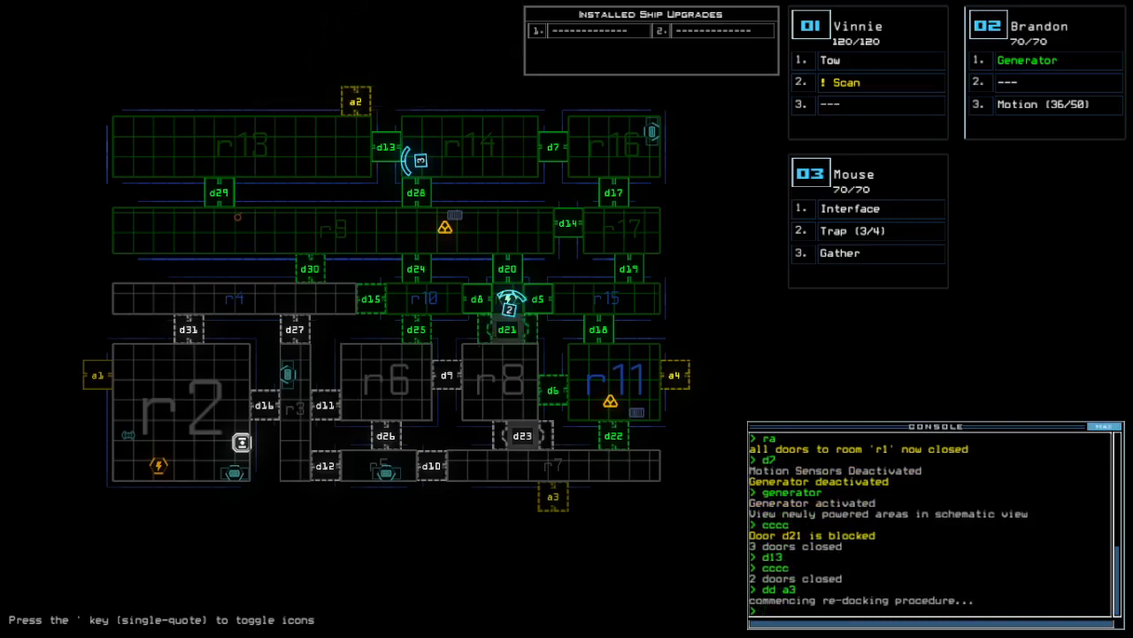
text(ar)
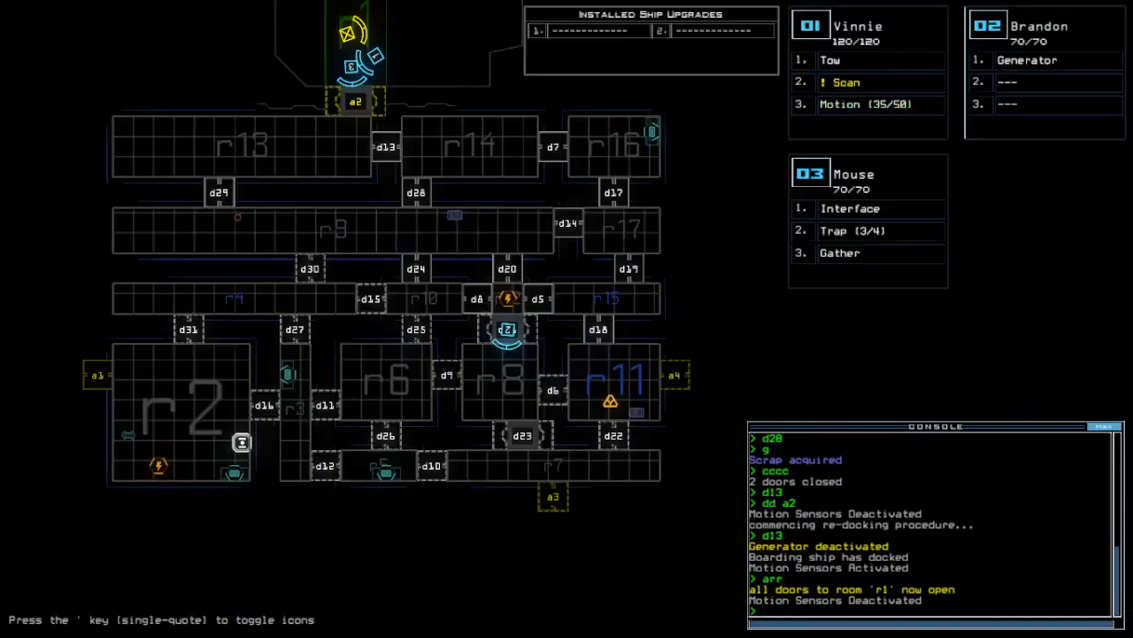
Step: Enter 'generator' at the command console, then accept the 835 Daily Challenge score to reach the leaderboard
text(generator)
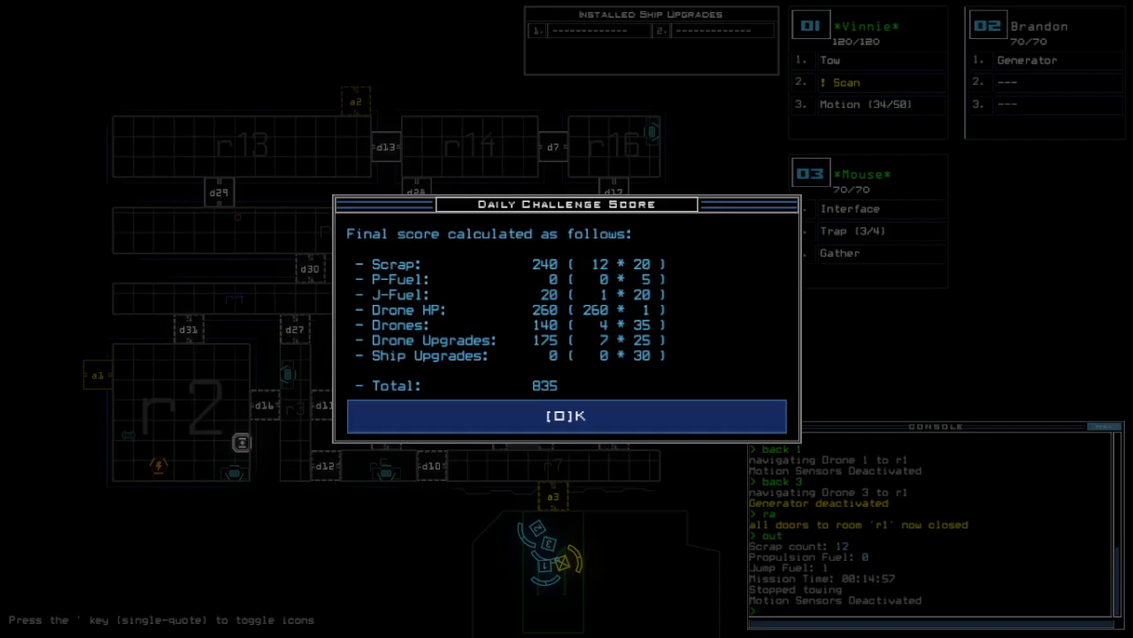
click(566, 415)
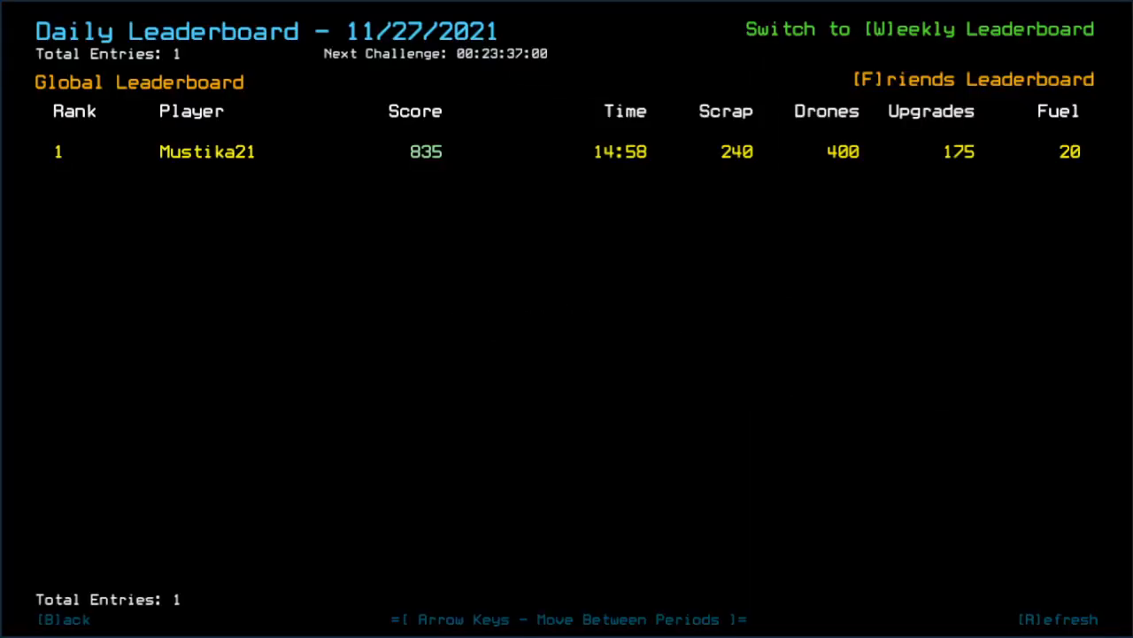